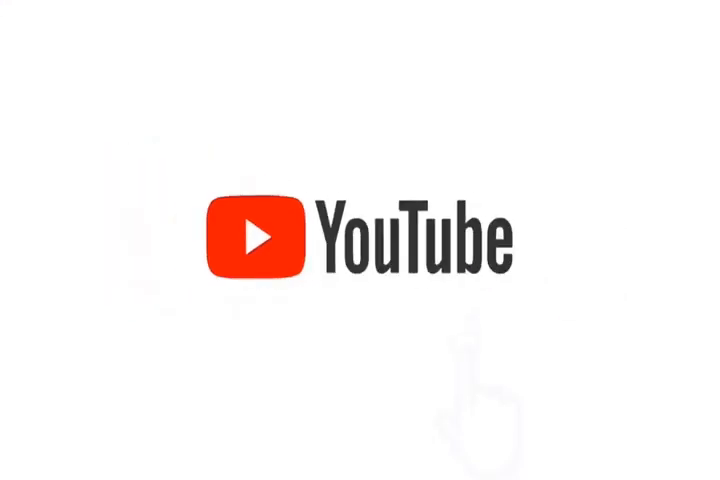
left_click(470, 240)
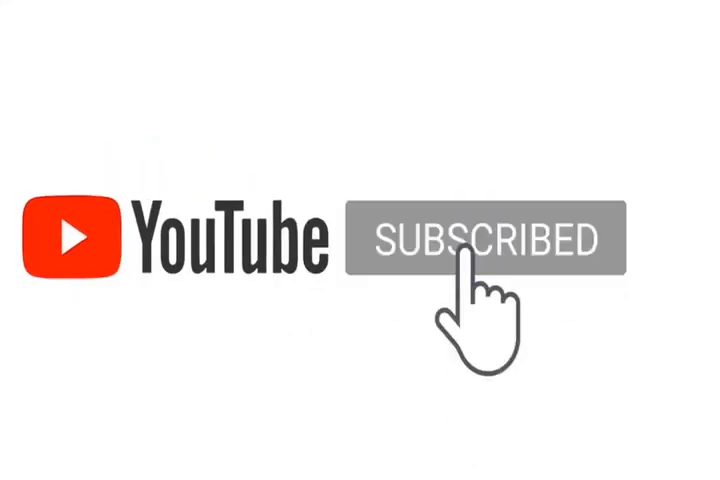
left_click(478, 240)
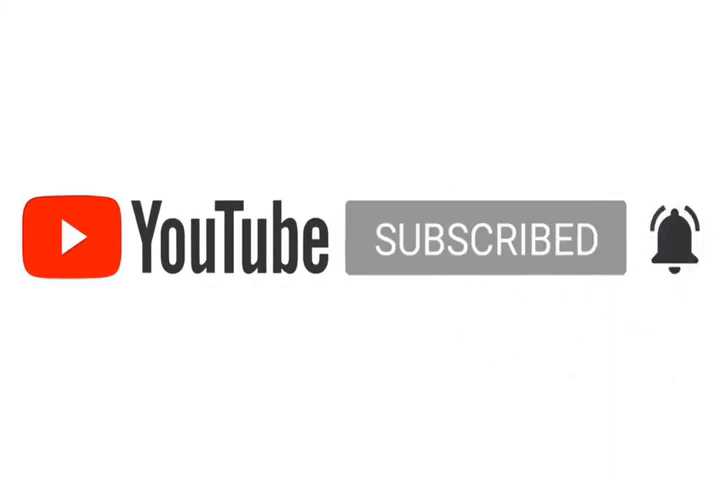